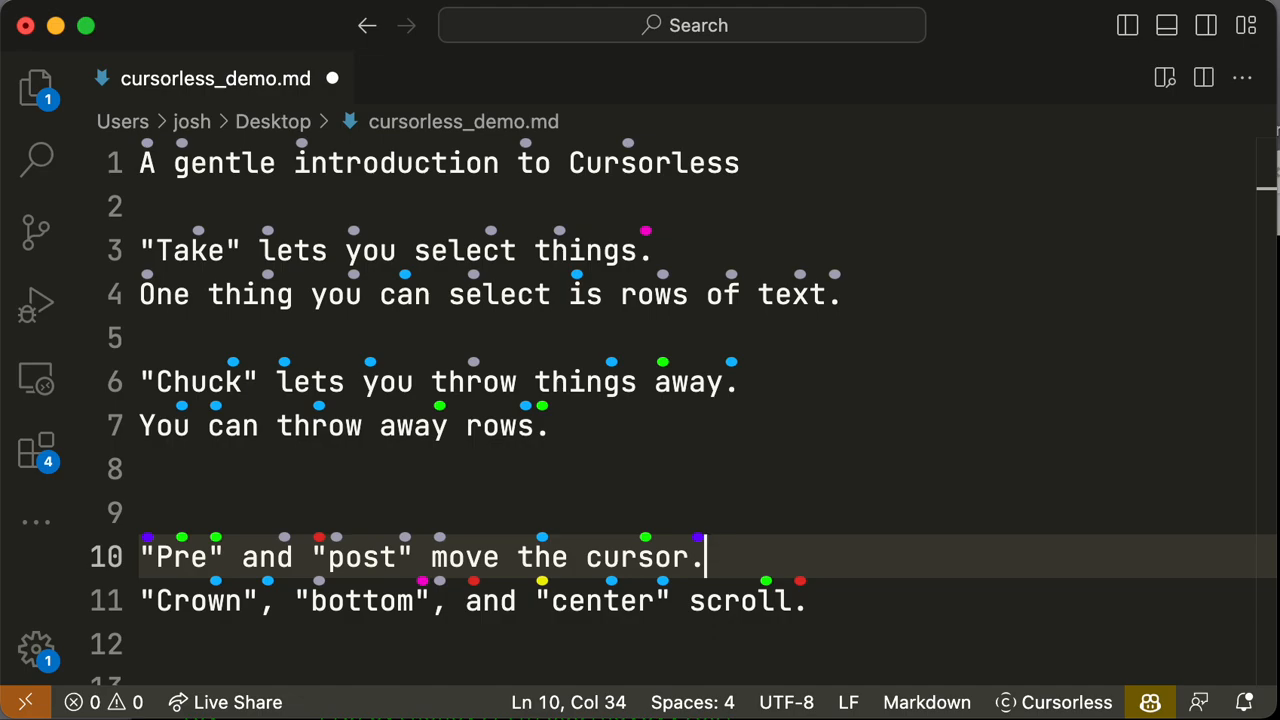
Scroll to the scopes paragraph, select line 32 to its end, and delete 'you'.
scroll(down, 3)
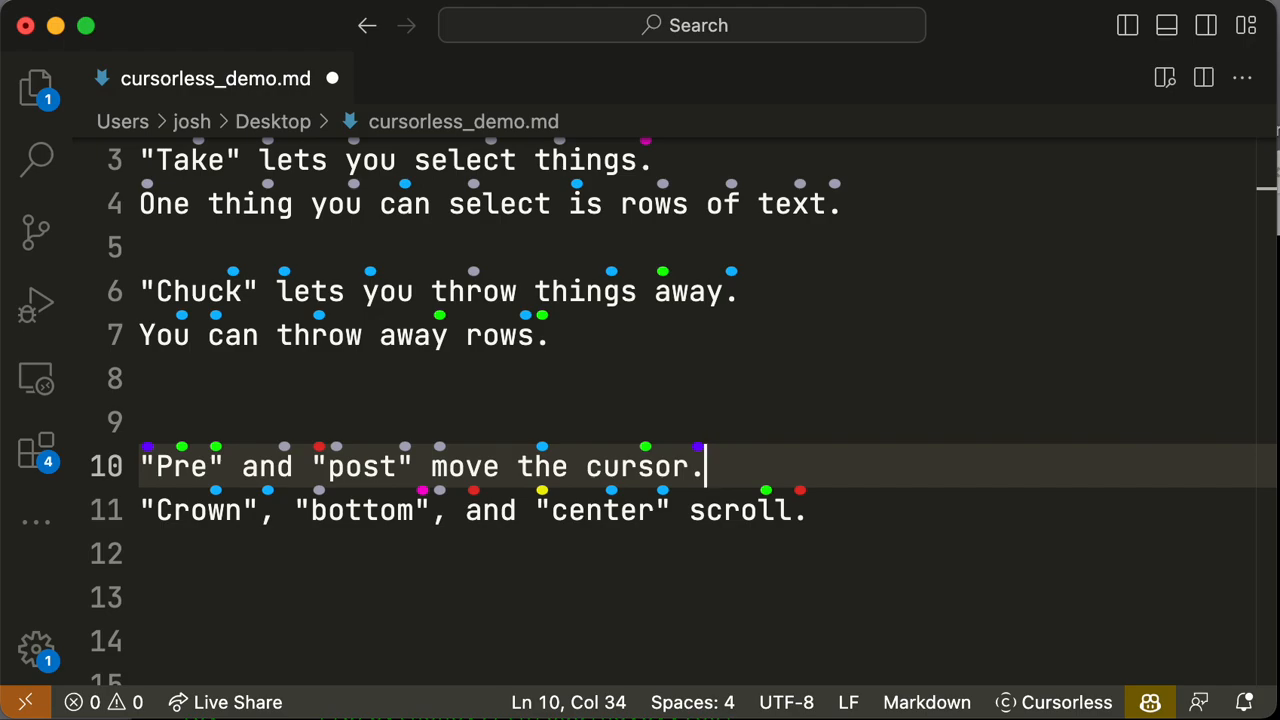
scroll(down, 3)
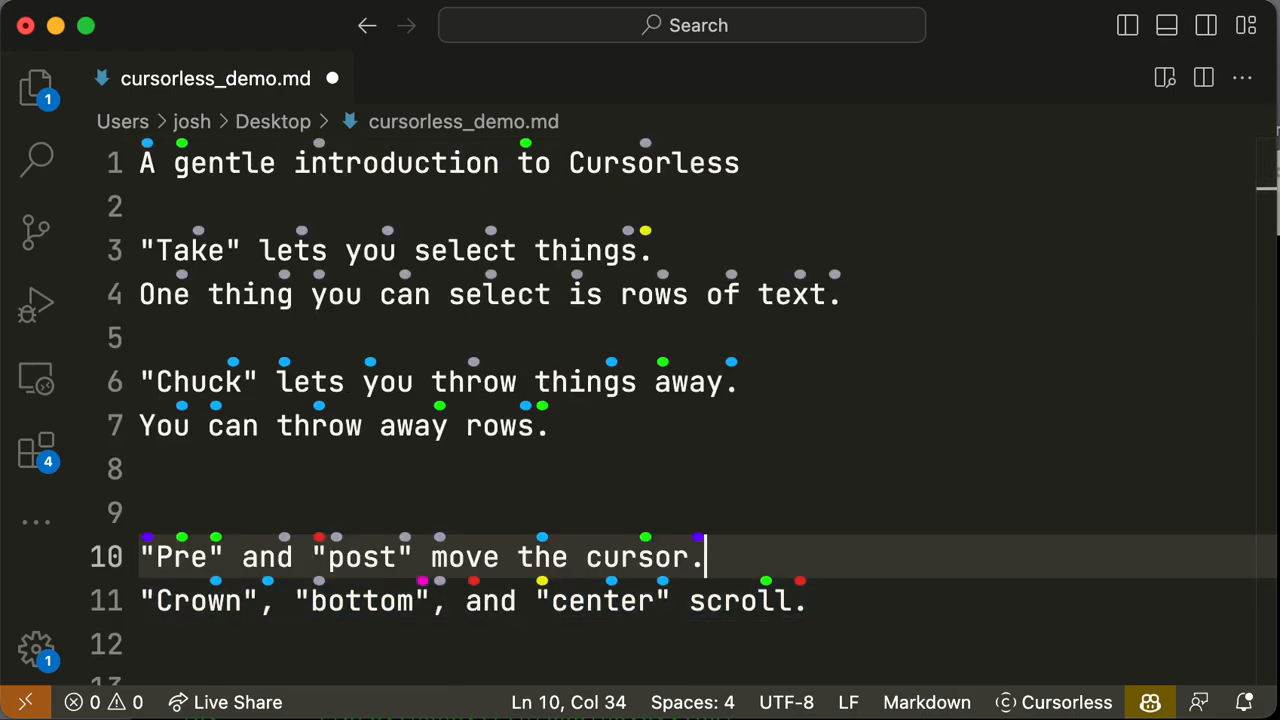
scroll(down, 3)
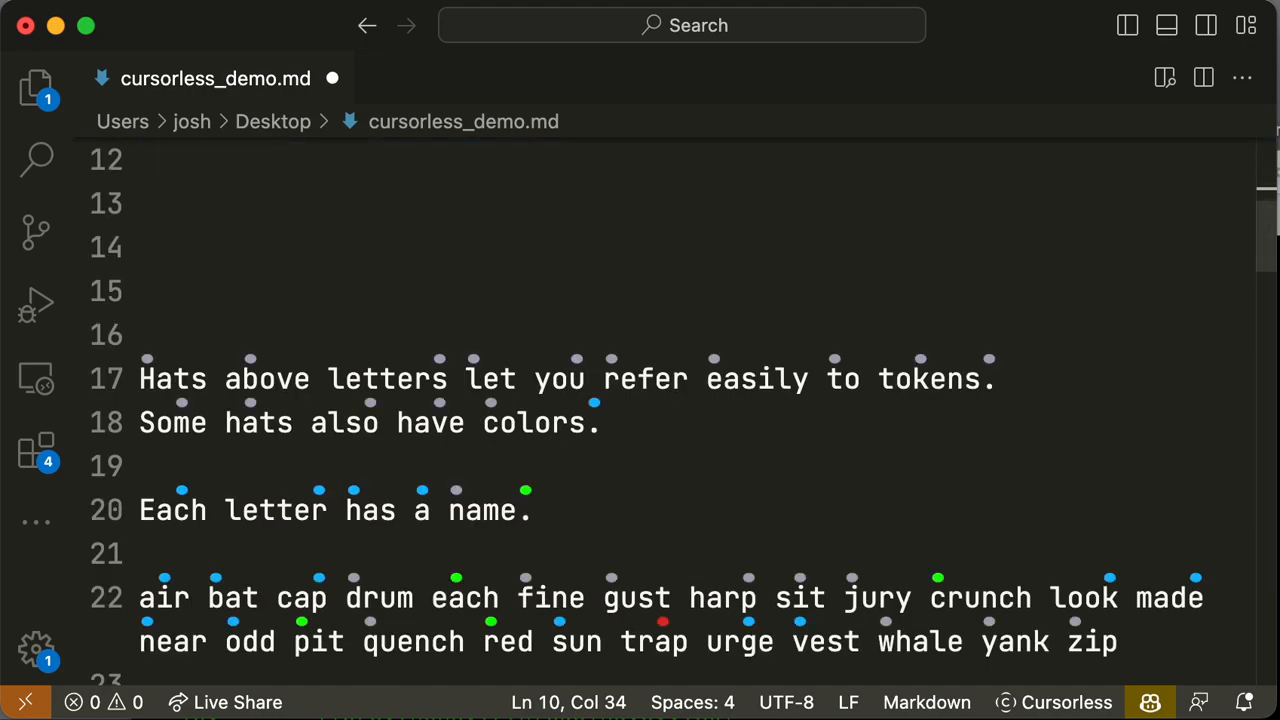
scroll(down, 3)
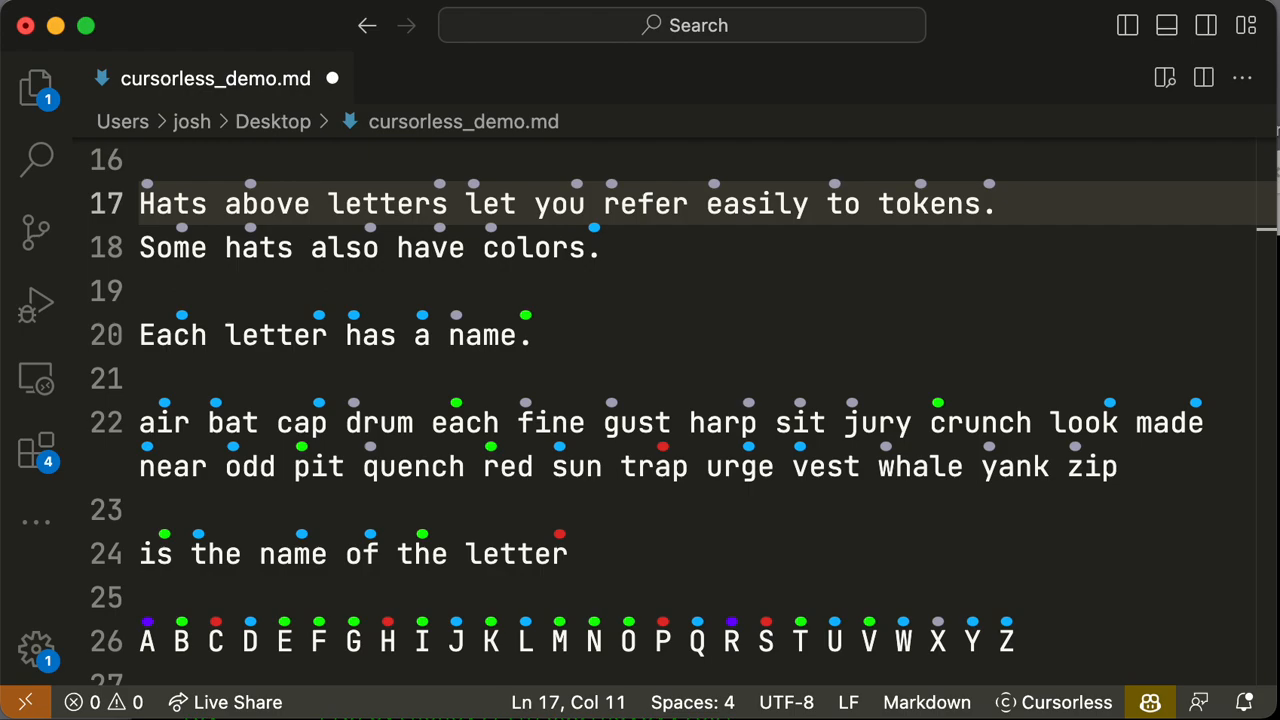
scroll(down, 3)
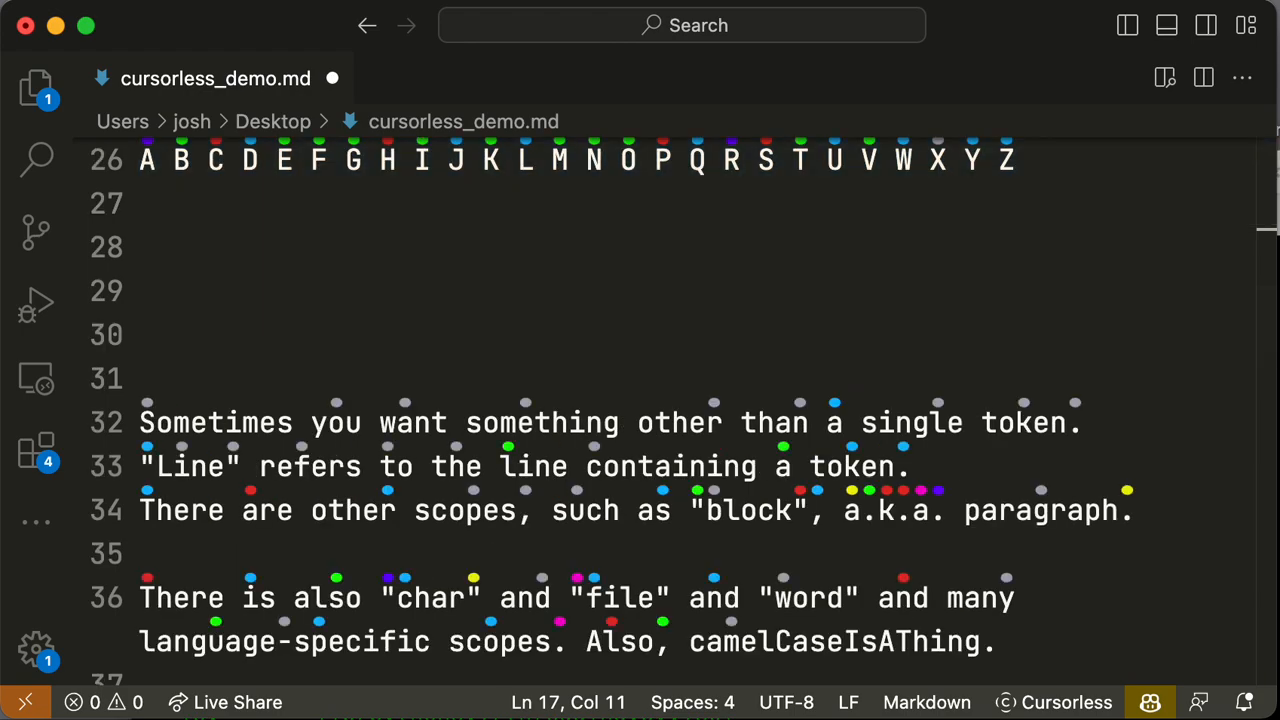
scroll(down, 3)
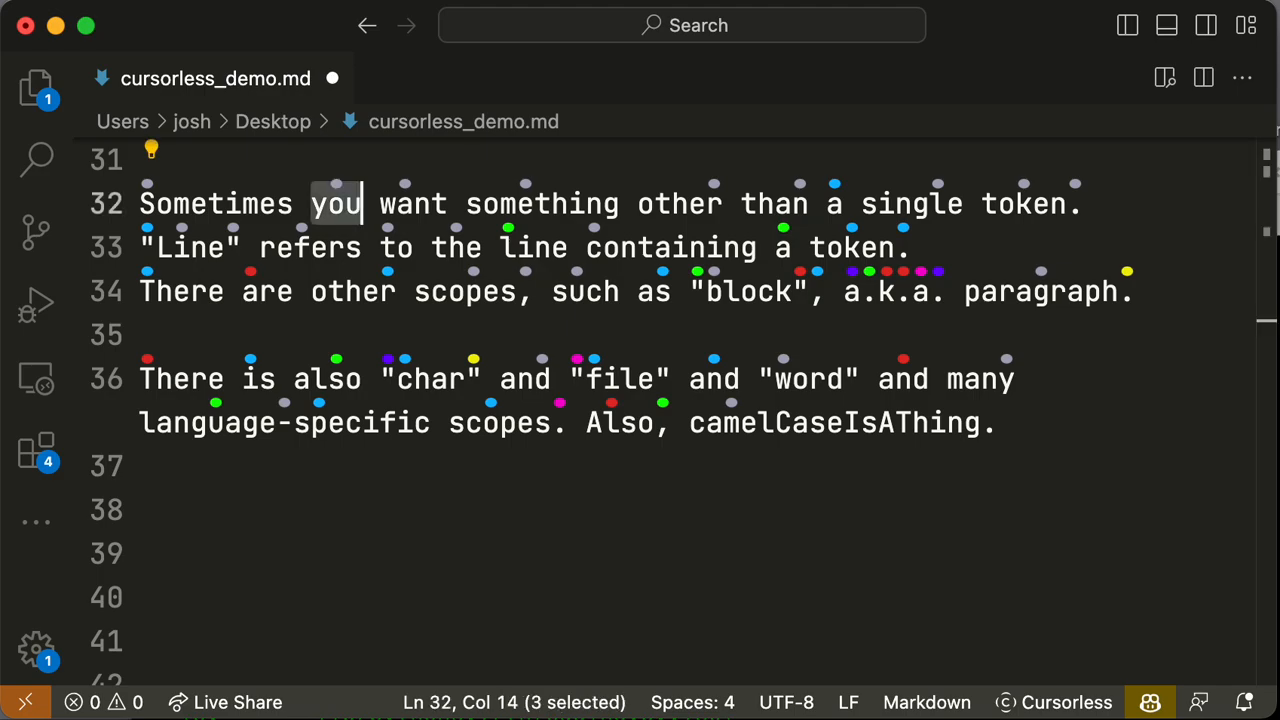
key(shift+End)
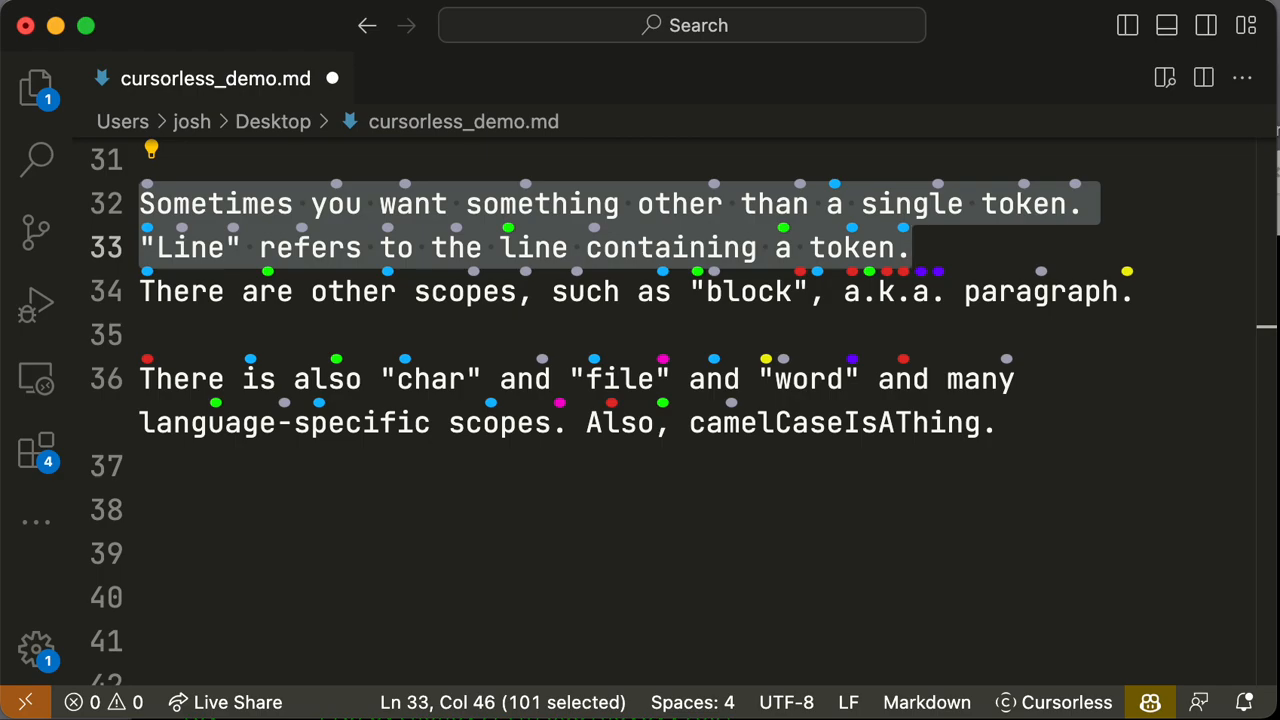
key(Backspace)
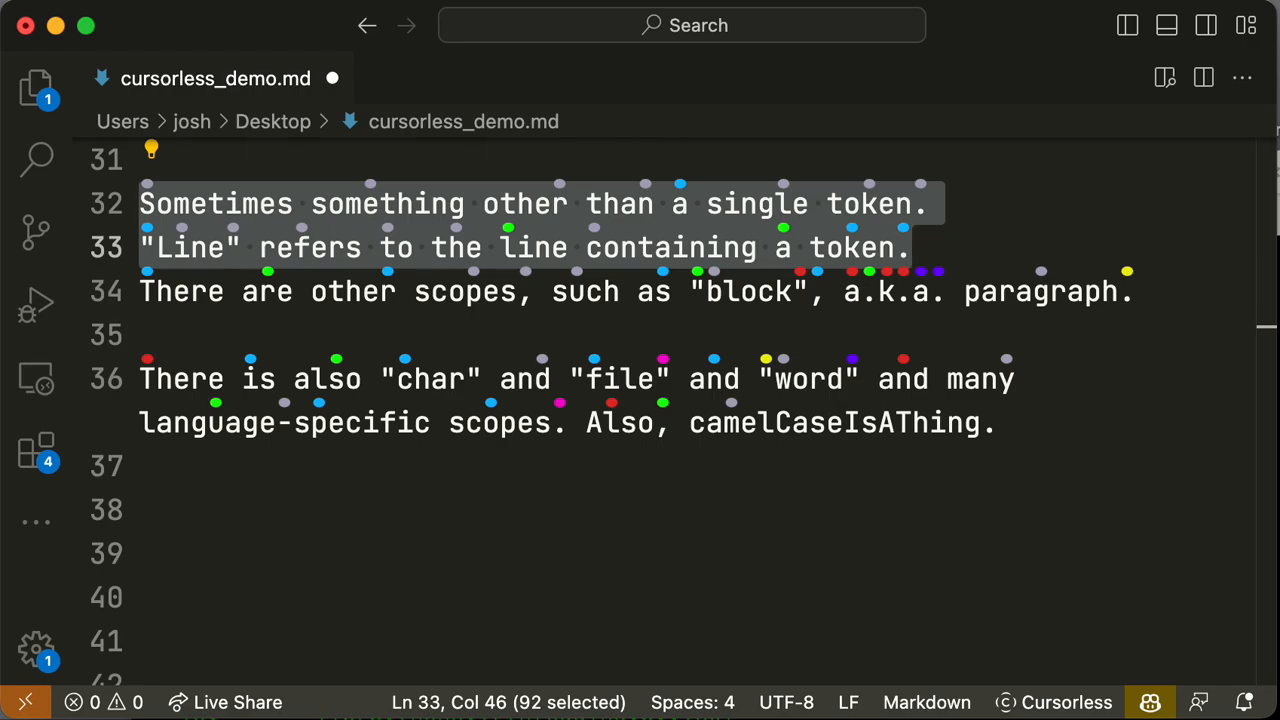
Scroll down from line 32 toward the camelCaseIsAThing example.
scroll(down, 3)
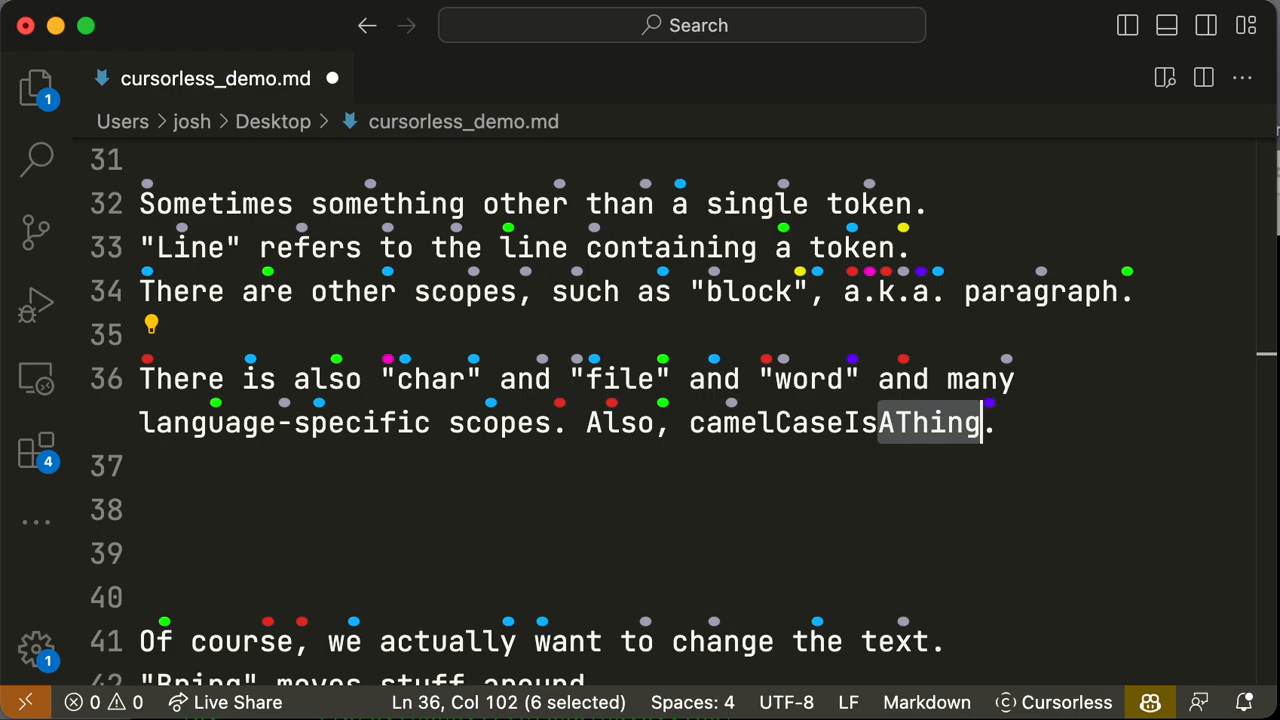
Put 'change' on new line 47 and replace 'to change' on line 41 with 'moves stuff'.
scroll(down, 3)
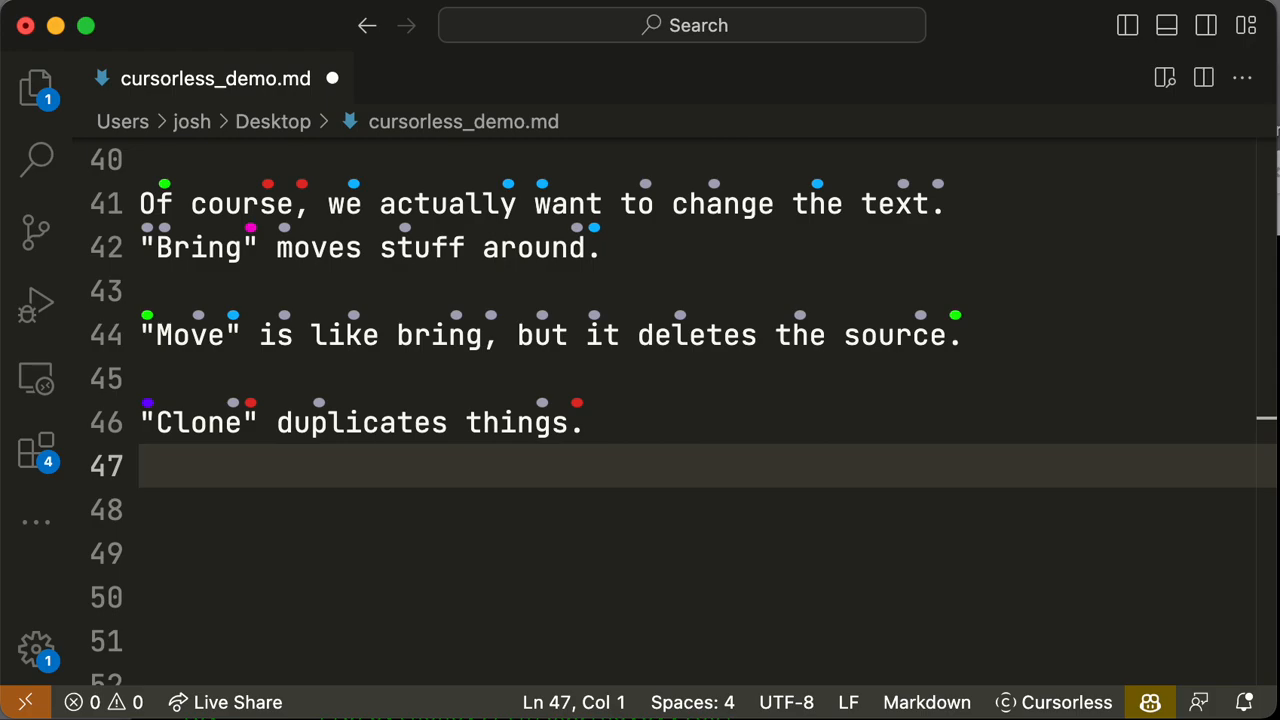
text(change)
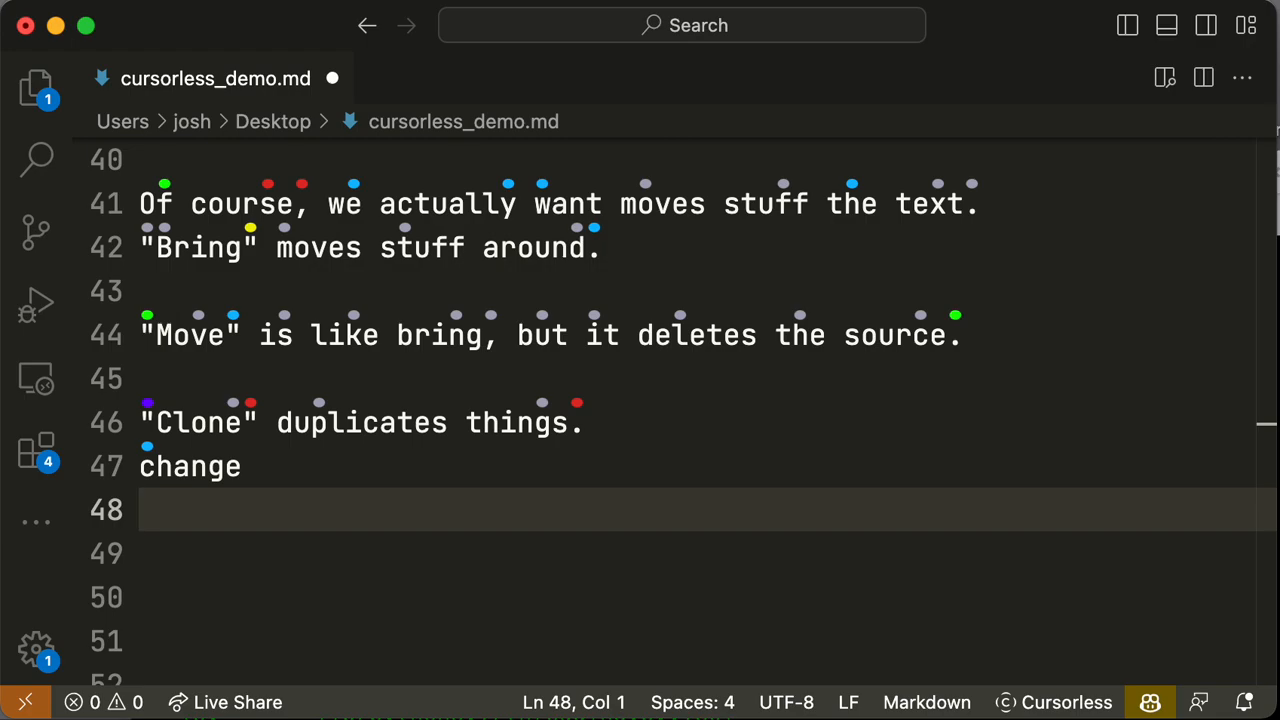
text(moves stuff the)
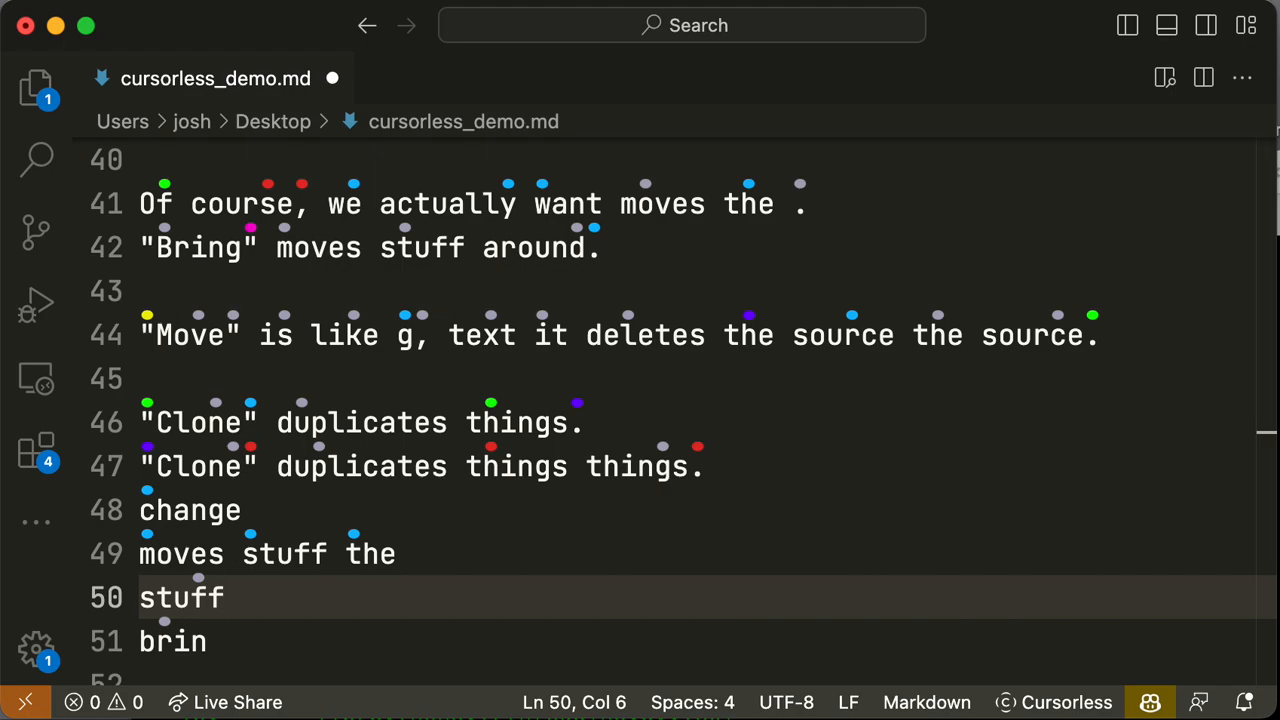
Scroll down past the edited bring, move and clone lines to the special-actions section.
scroll(down, 3)
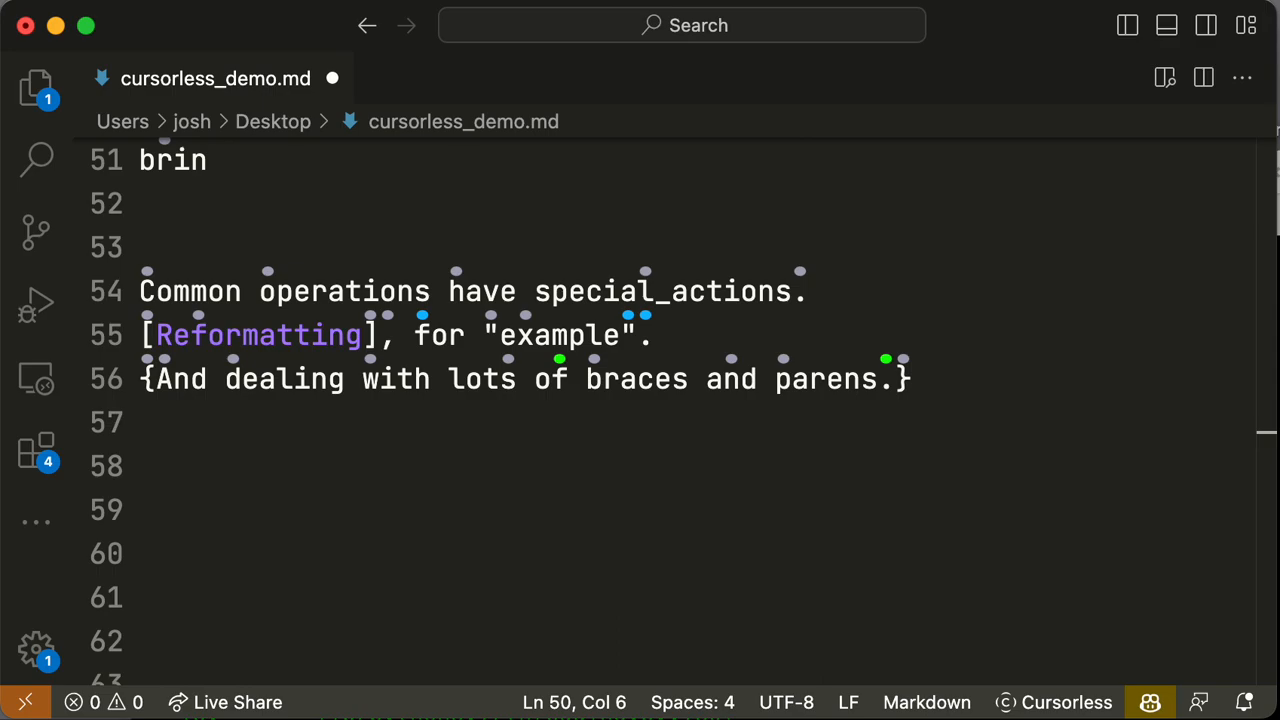
Scroll down to the multiple-selections section about 'every' matching things.
scroll(down, 3)
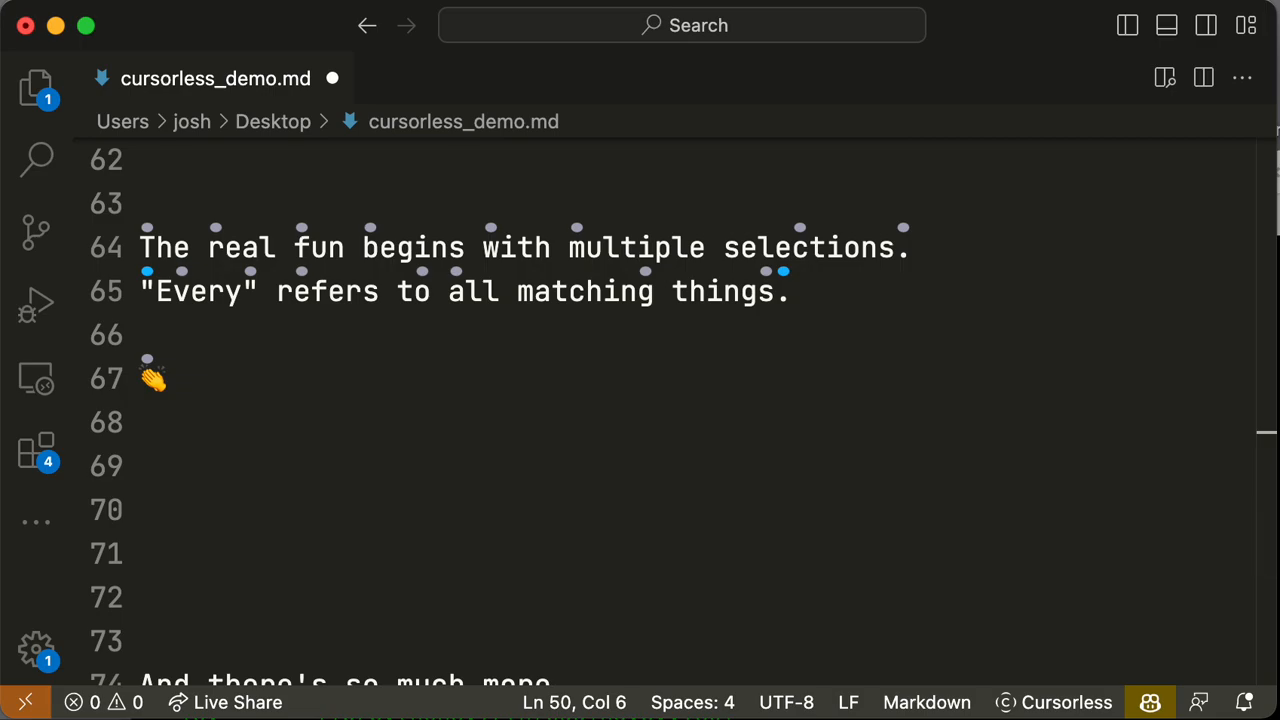
Select a word in the multiple-selections lines 64–65.
double_click(412, 247)
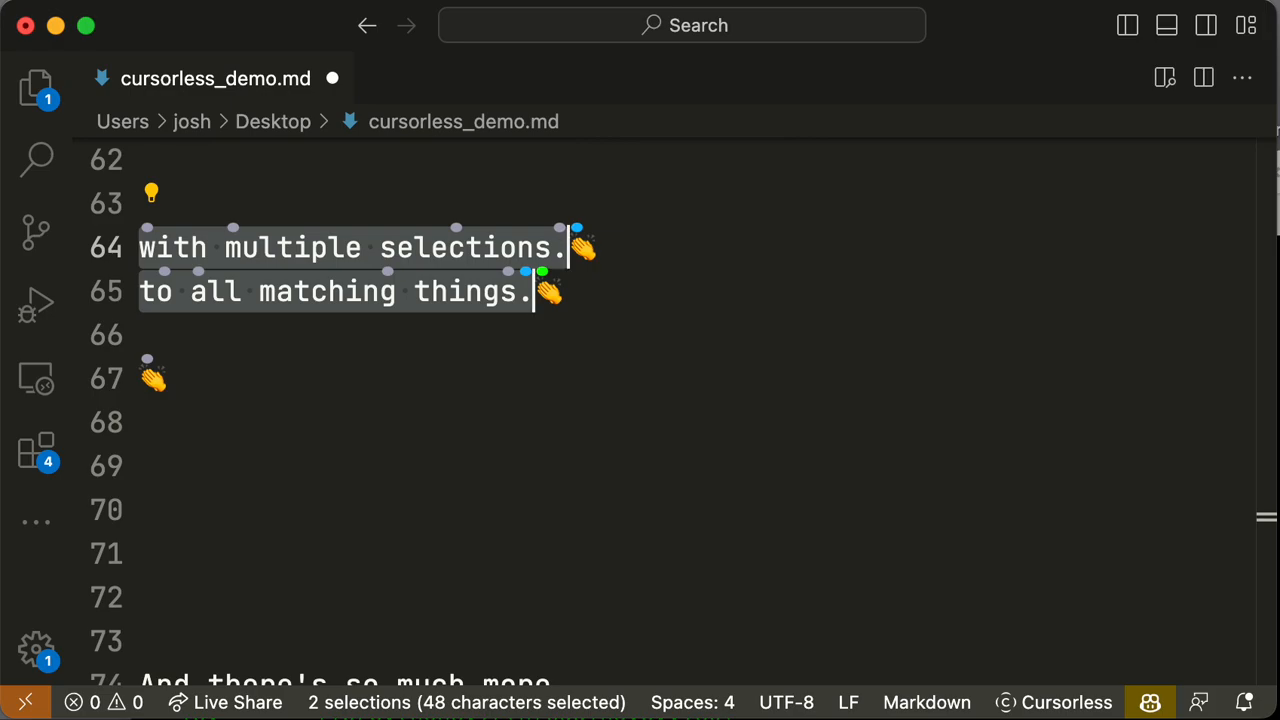
Scroll to the closing section and delete 'much more.' from line 74.
scroll(down, 3)
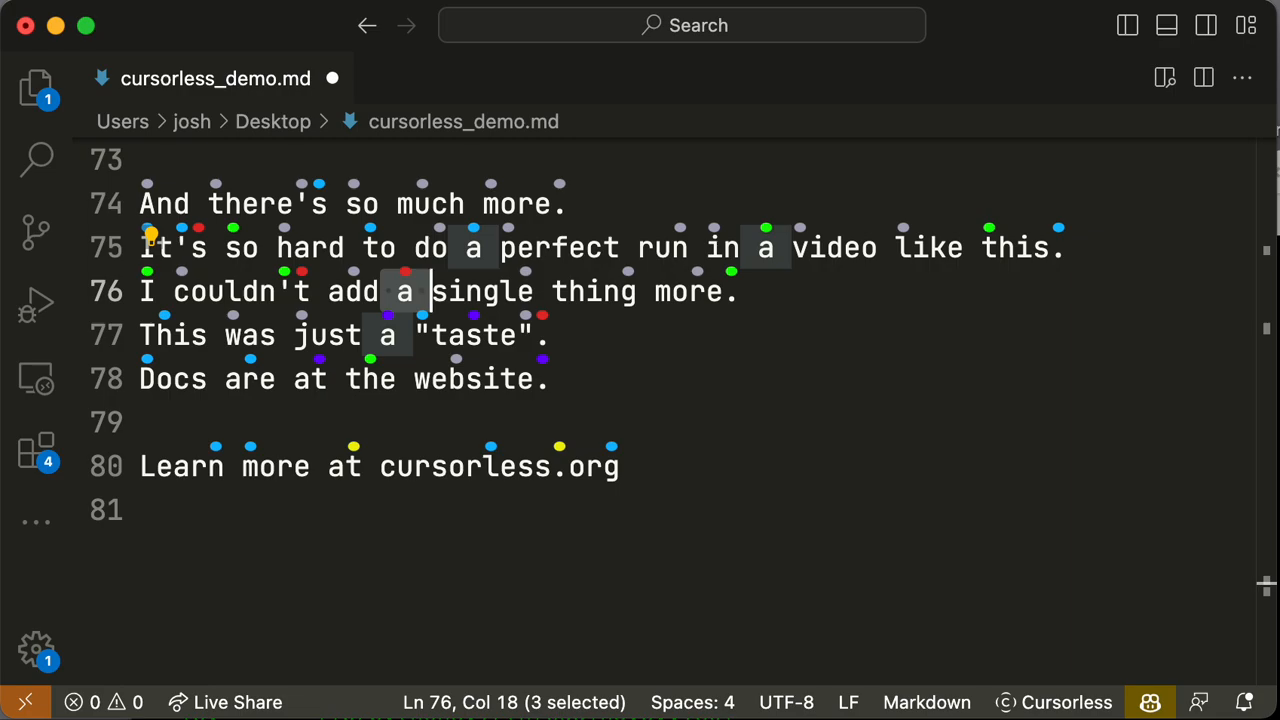
key(Backspace)
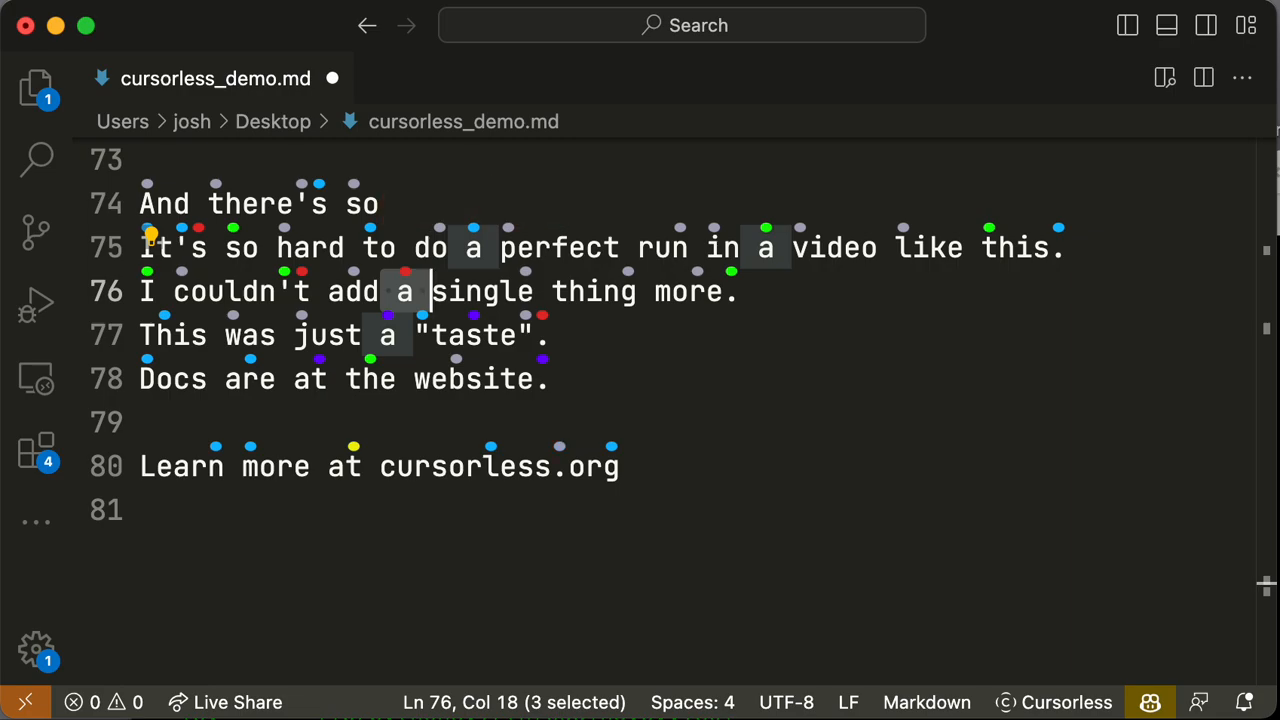